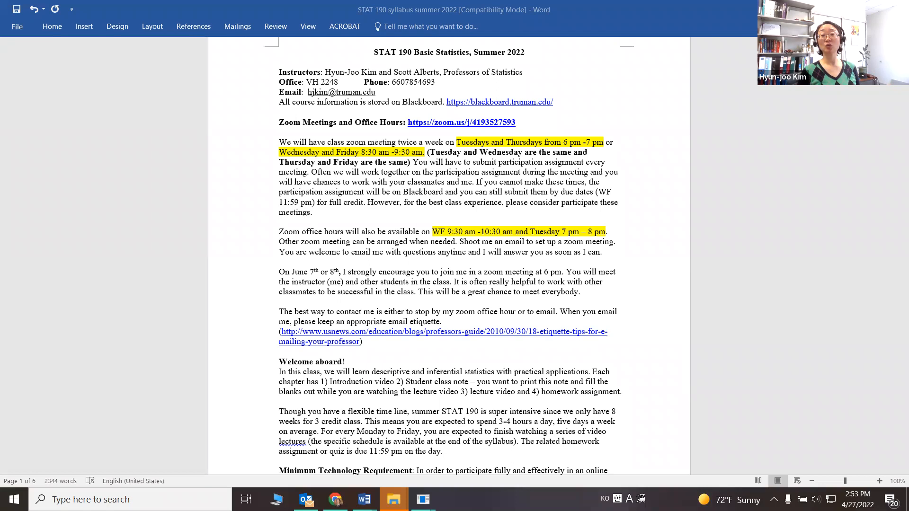
{"action": "mouse_move", "coordinate": [584, 383]}
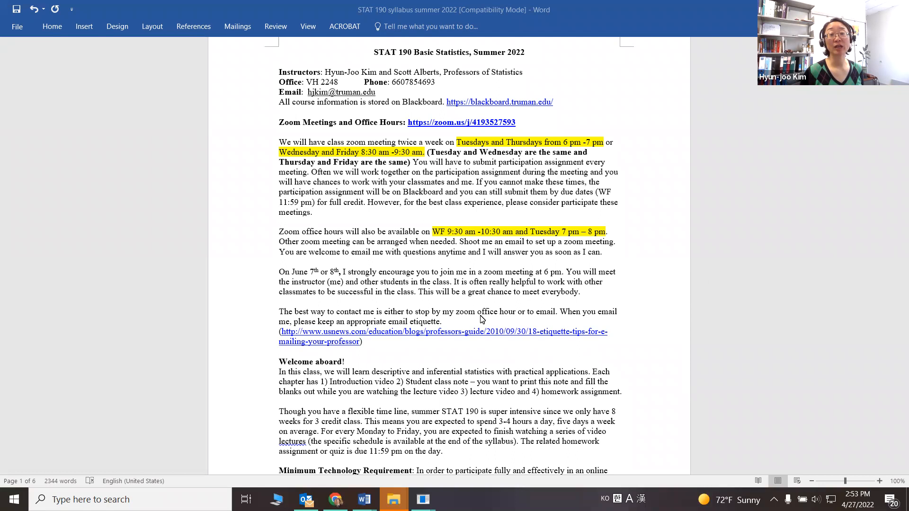
{"action": "mouse_move", "coordinate": [492, 319]}
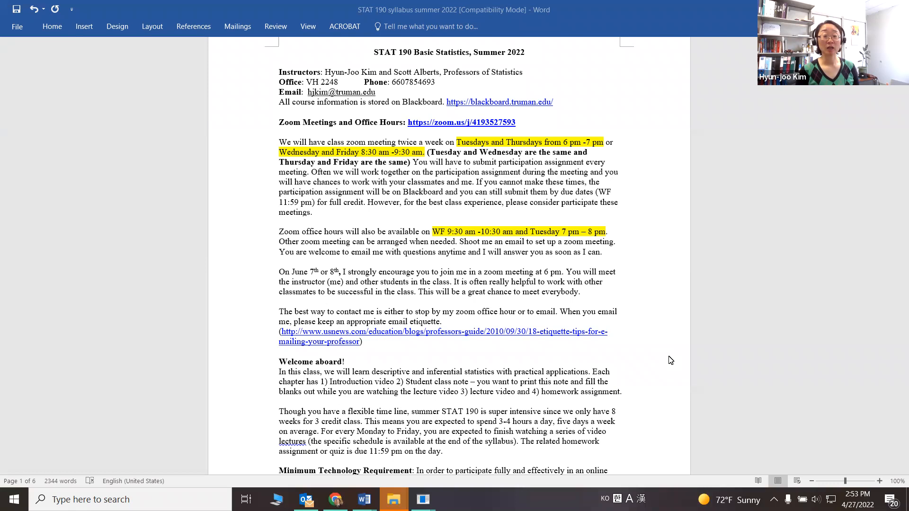
{"action": "mouse_move", "coordinate": [770, 402]}
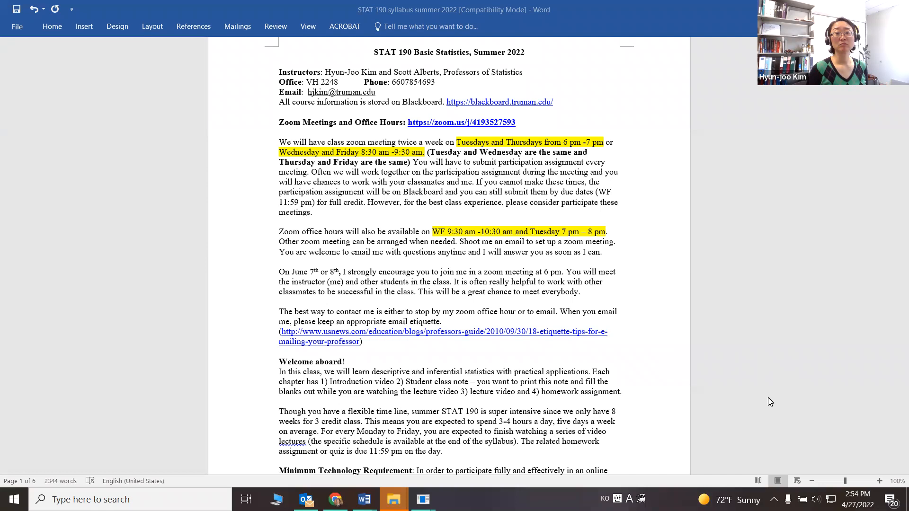
{"action": "mouse_move", "coordinate": [796, 366]}
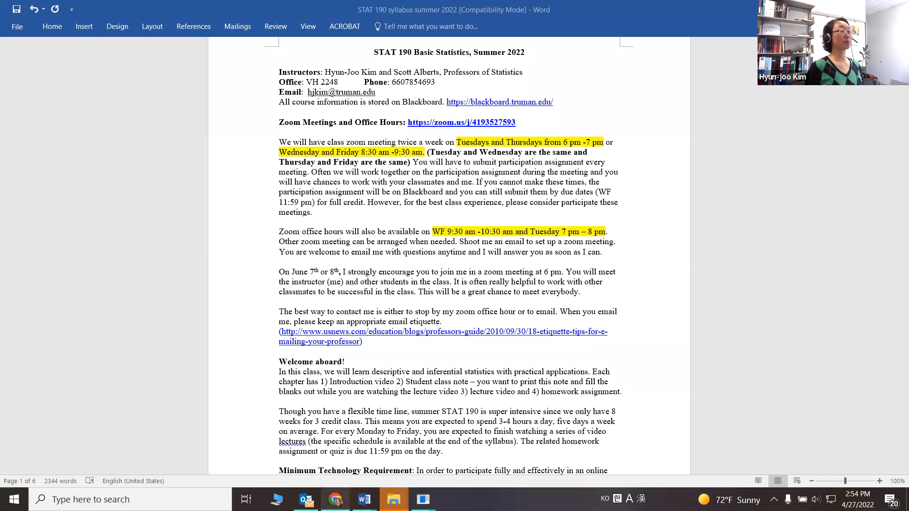
Step: Switch to the Blackboard course home page and choose Start here: Syllabus and other info
{"action": "left_click", "coordinate": [335, 499]}
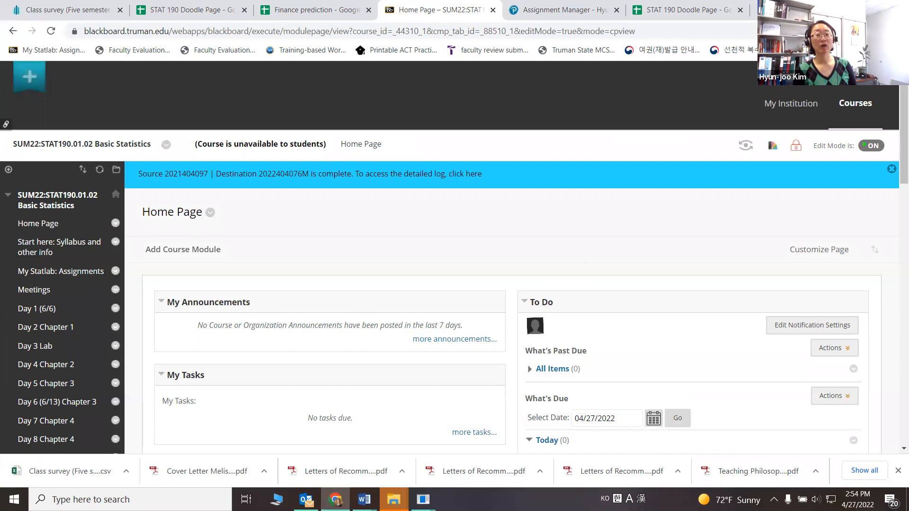
{"action": "left_click", "coordinate": [58, 247]}
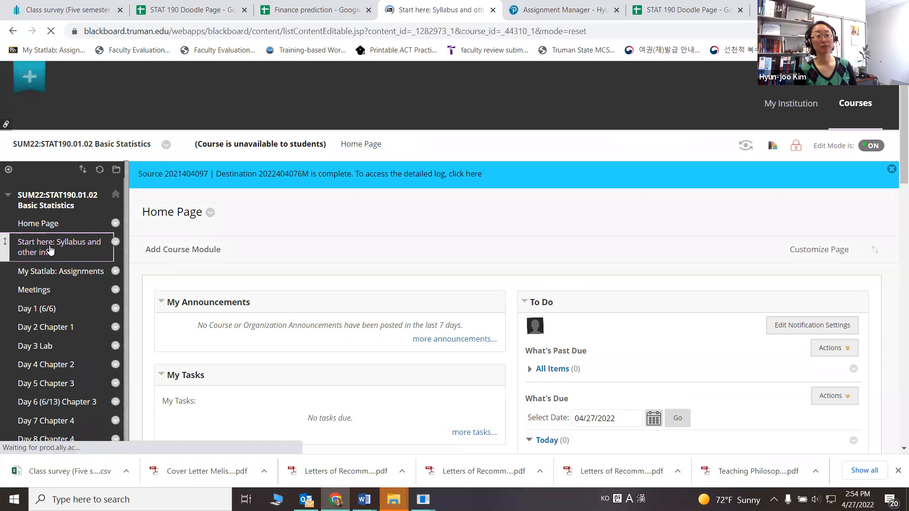
Step: Load the Start here page and scroll through its Syllabus, StatCrunch, dataset and survey items
{"action": "left_click", "coordinate": [59, 246]}
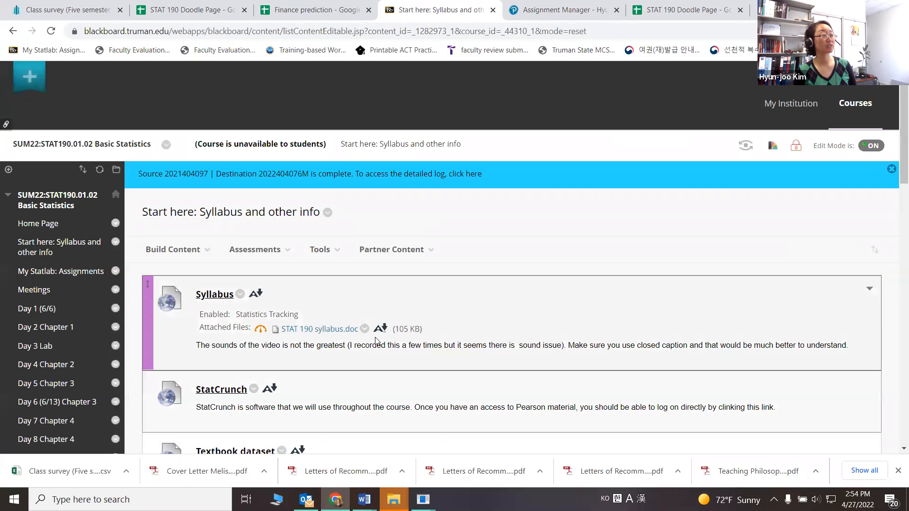
{"action": "scroll", "scroll_direction": "down", "scroll_amount": 3}
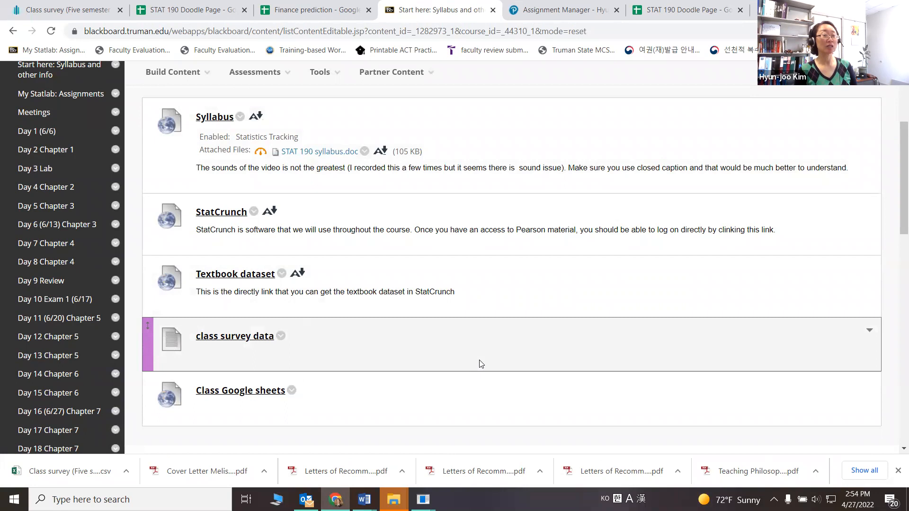
{"action": "mouse_move", "coordinate": [429, 354]}
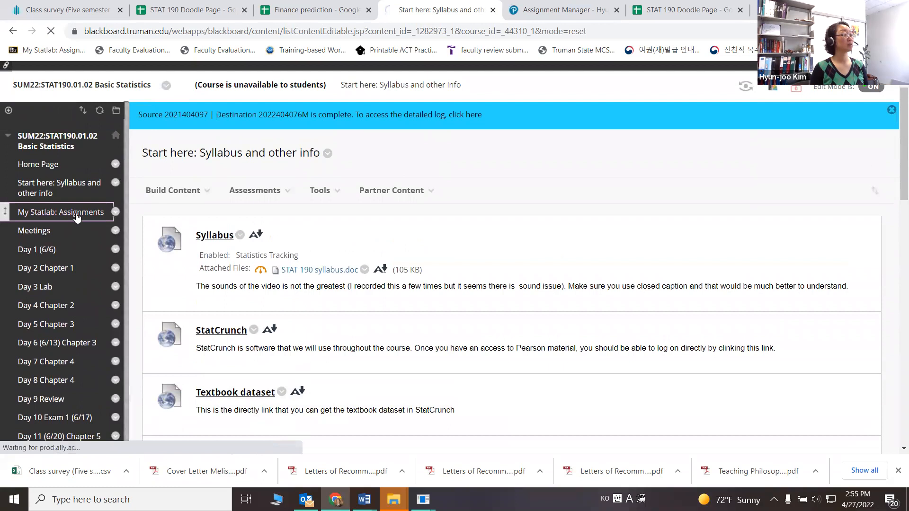
Step: Go to the Day 2 Chapter 1 page and scroll through its note, lecture videos and homework
{"action": "left_click", "coordinate": [61, 211]}
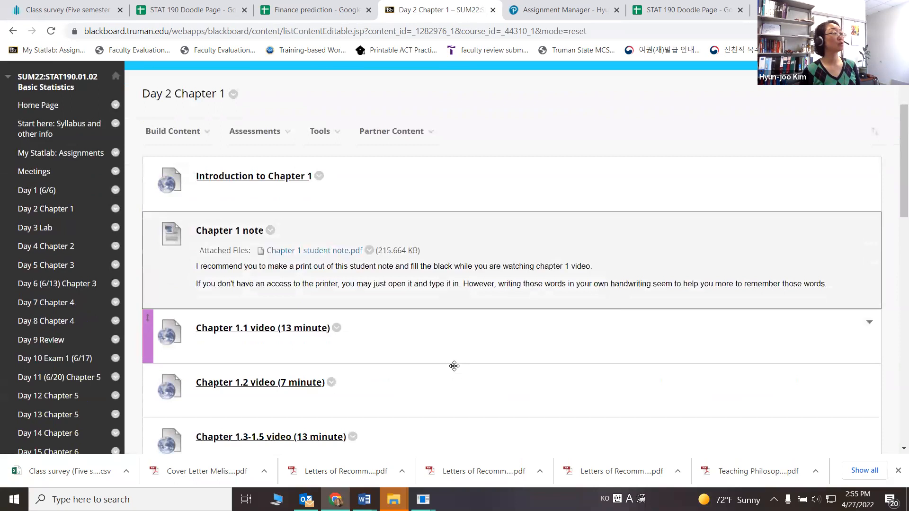
{"action": "scroll", "scroll_direction": "down", "scroll_amount": 3}
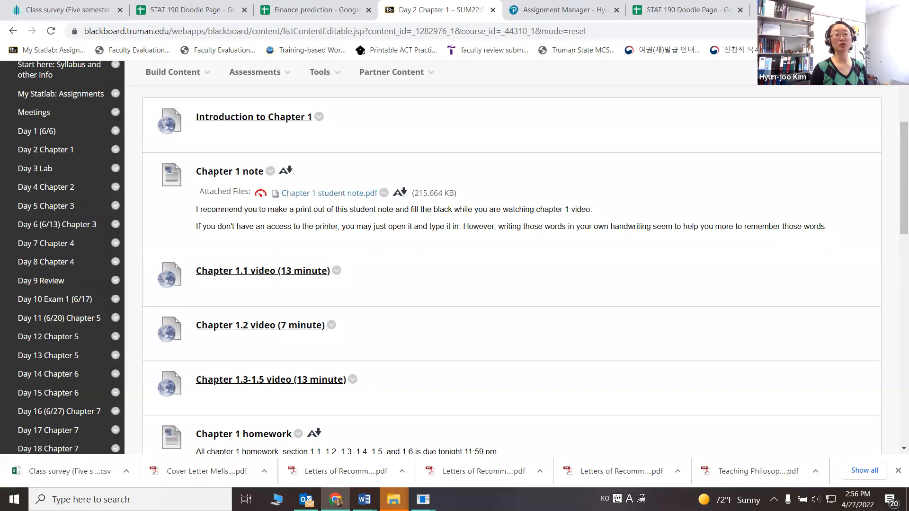
{"action": "mouse_move", "coordinate": [402, 372]}
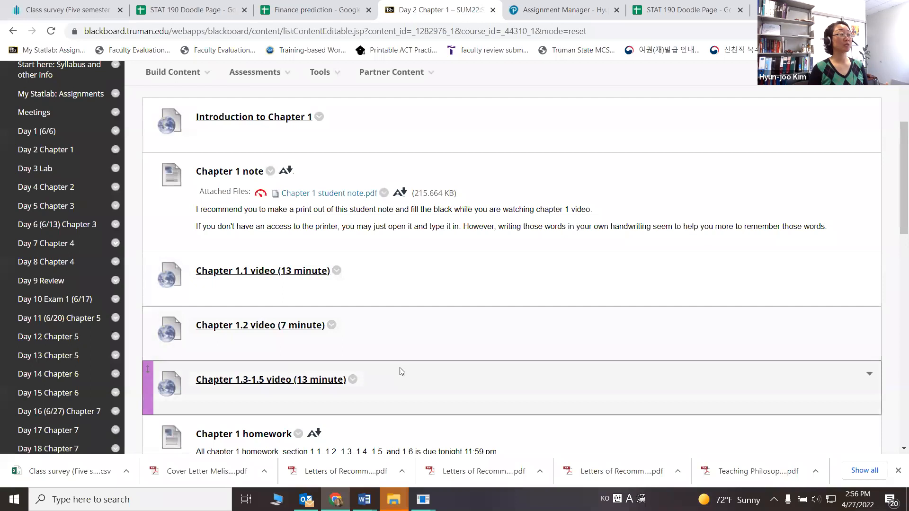
{"action": "scroll", "scroll_direction": "down", "scroll_amount": 3}
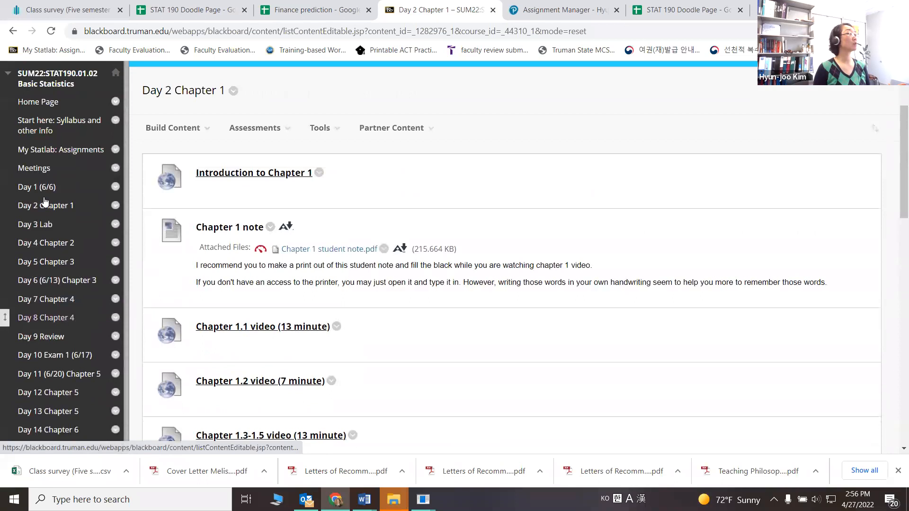
Step: Review the Day 1 (6/6) page items, then switch to the STAT 190 syllabus in Word
{"action": "left_click", "coordinate": [36, 186]}
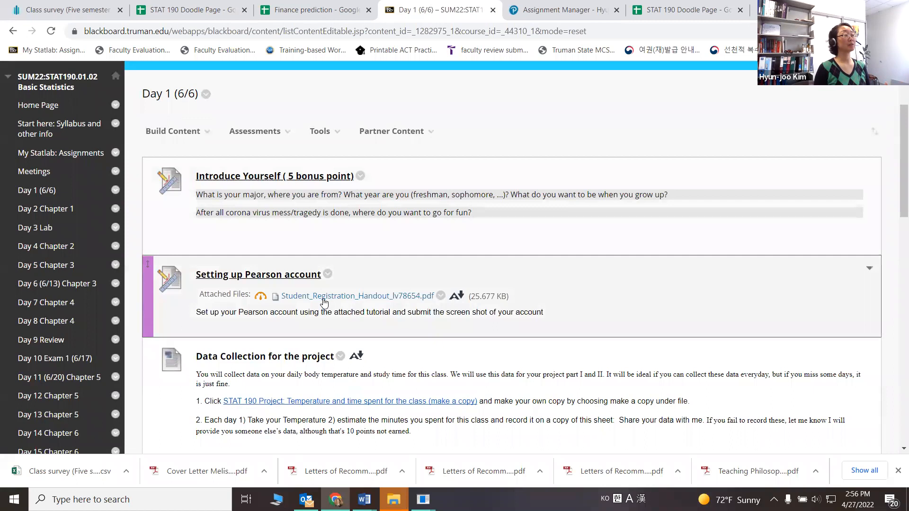
{"action": "scroll", "scroll_direction": "down", "scroll_amount": 3}
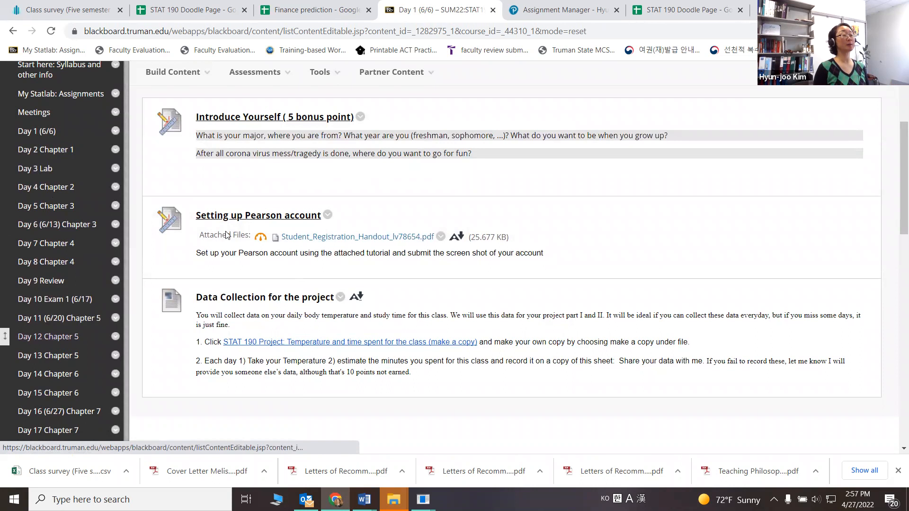
{"action": "left_click", "coordinate": [364, 499]}
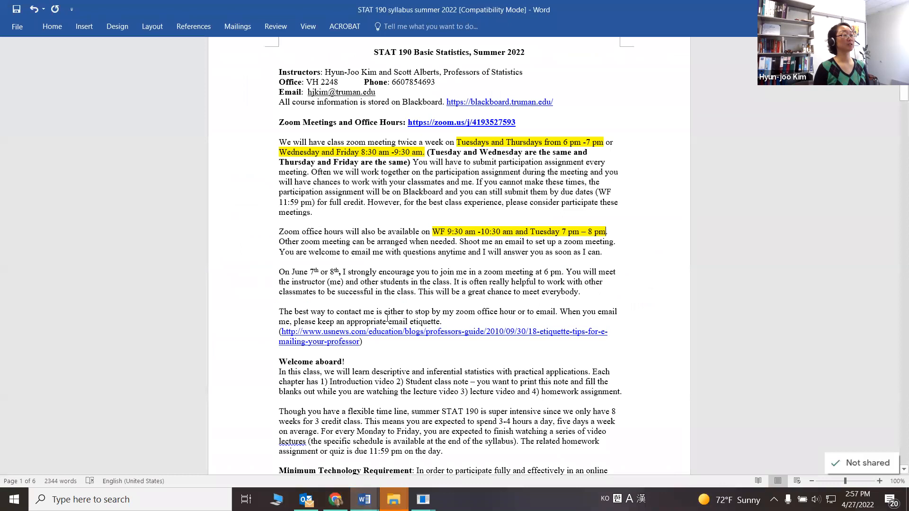
Step: Scroll the syllabus's first page past Welcome aboard to the Minimum Technology Requirement section
{"action": "scroll", "scroll_direction": "down", "scroll_amount": 3}
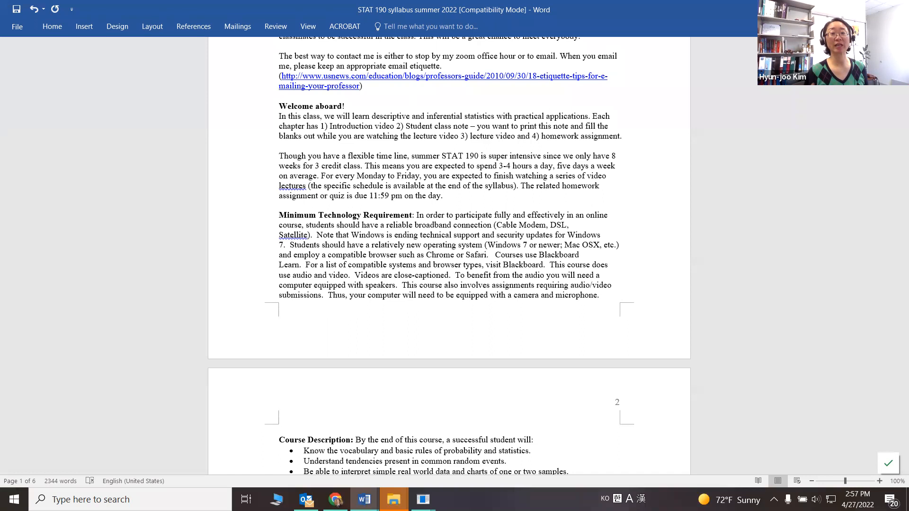
Step: Scroll page 2 through prerequisites, homework, projects, exams and the grading points table
{"action": "scroll", "scroll_direction": "down", "scroll_amount": 3}
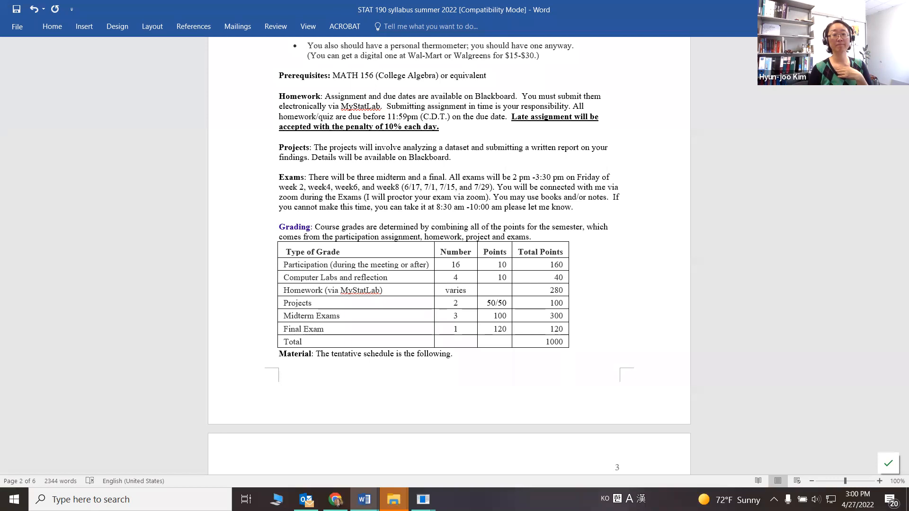
Step: Scroll to page 3's tentative class schedule table with daily chapters, readings and exams
{"action": "scroll", "scroll_direction": "down", "scroll_amount": 3}
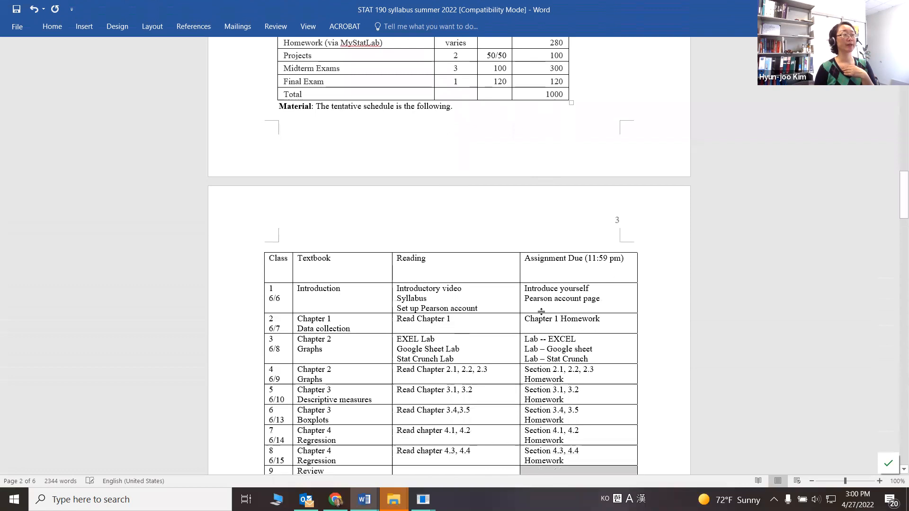
{"action": "scroll", "scroll_direction": "down", "scroll_amount": 3}
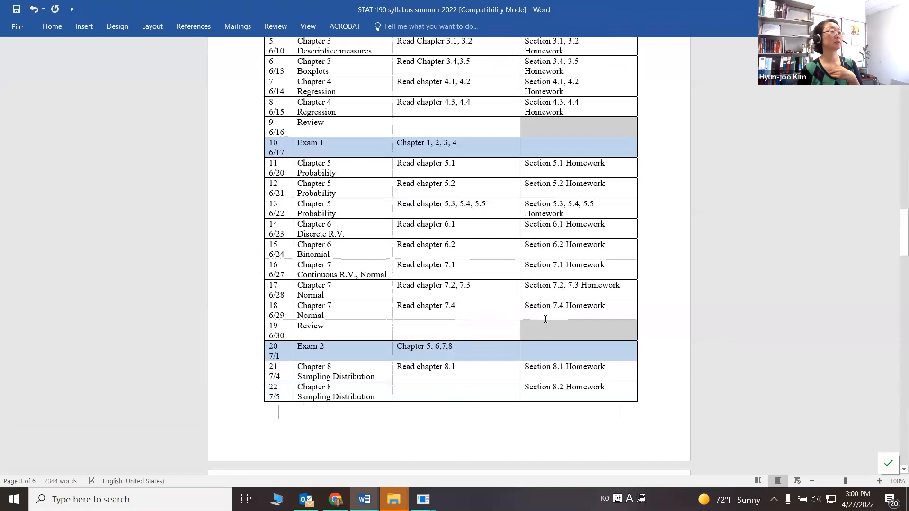